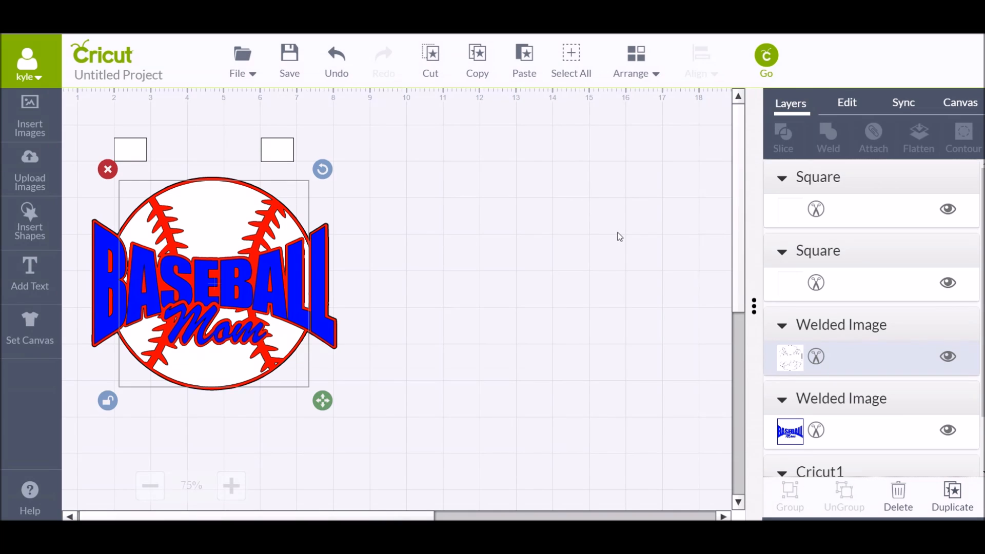
pyautogui.moveTo(136, 154)
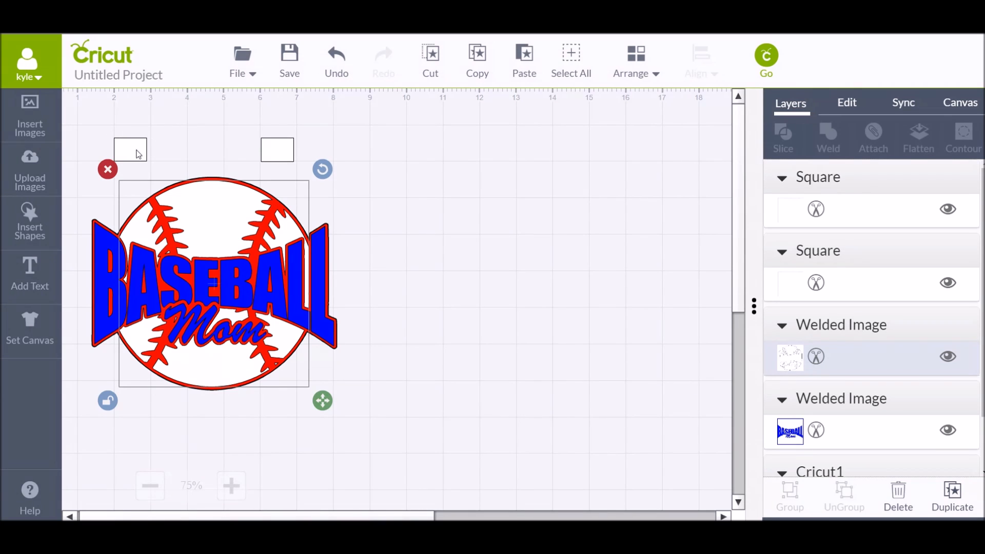
pyautogui.moveTo(507, 292)
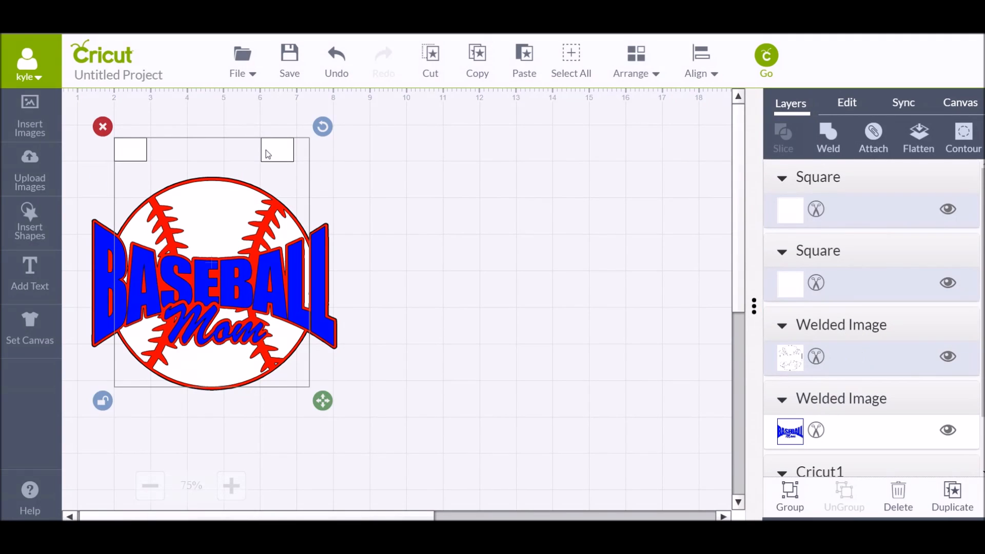
# Attach both registration squares to the white baseball layer and hide the blue and red layers
pyautogui.rightClick(263, 154)
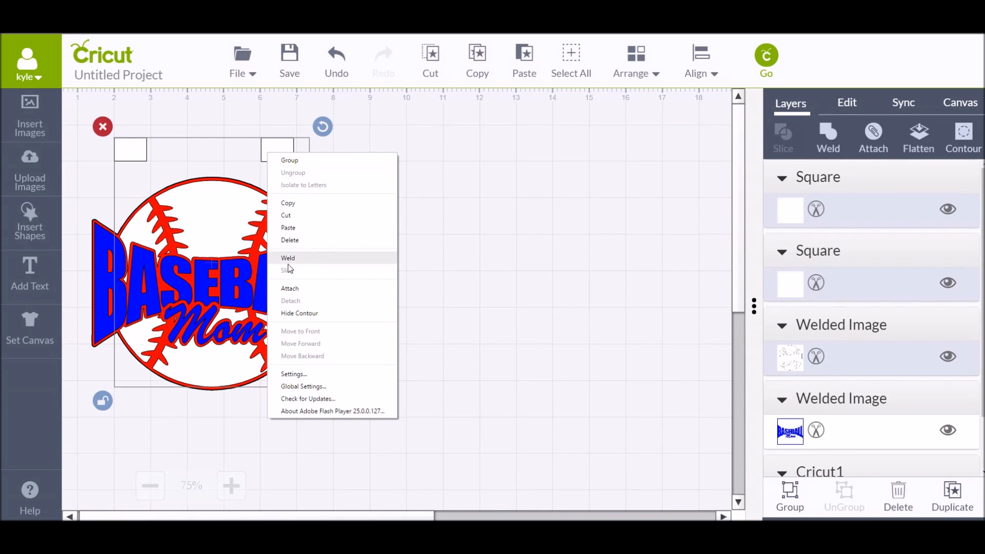
pyautogui.click(289, 288)
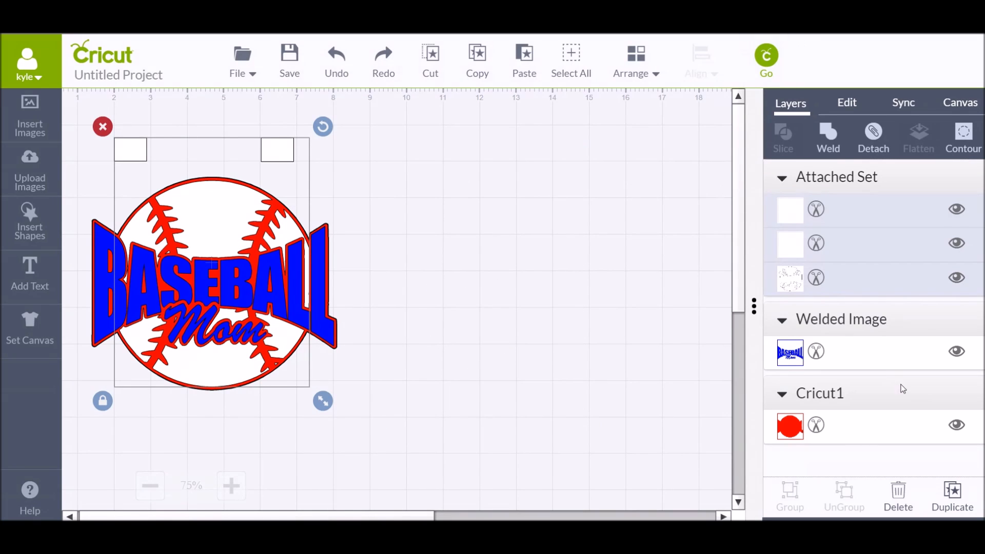
pyautogui.click(955, 351)
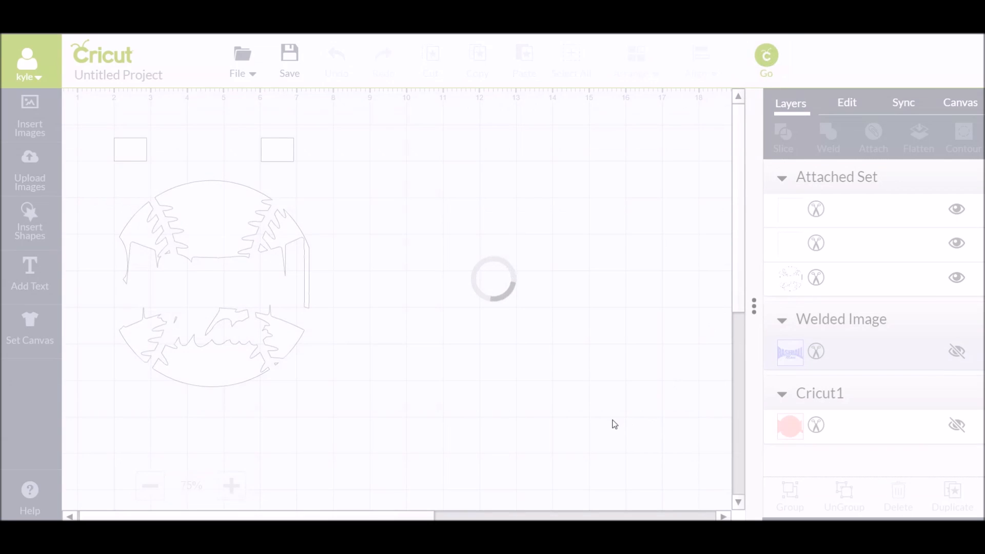
# Detach the attached set so the squares and white baseball layer are separate again
pyautogui.click(766, 60)
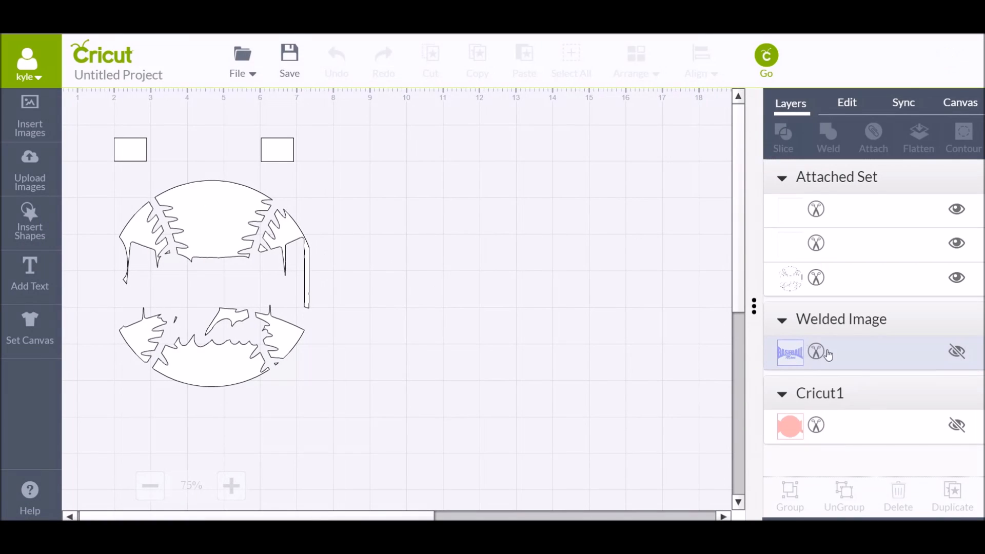
pyautogui.rightClick(226, 186)
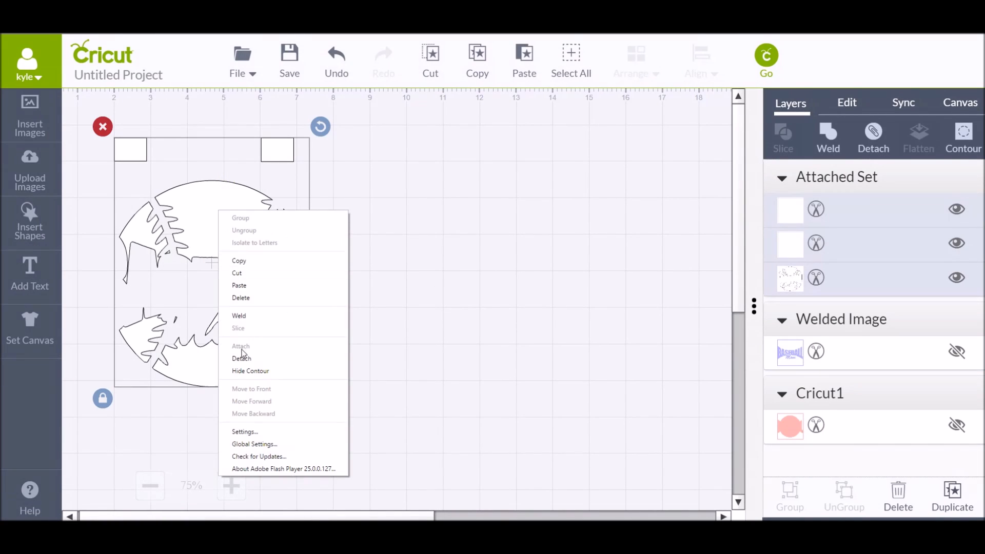
pyautogui.click(241, 358)
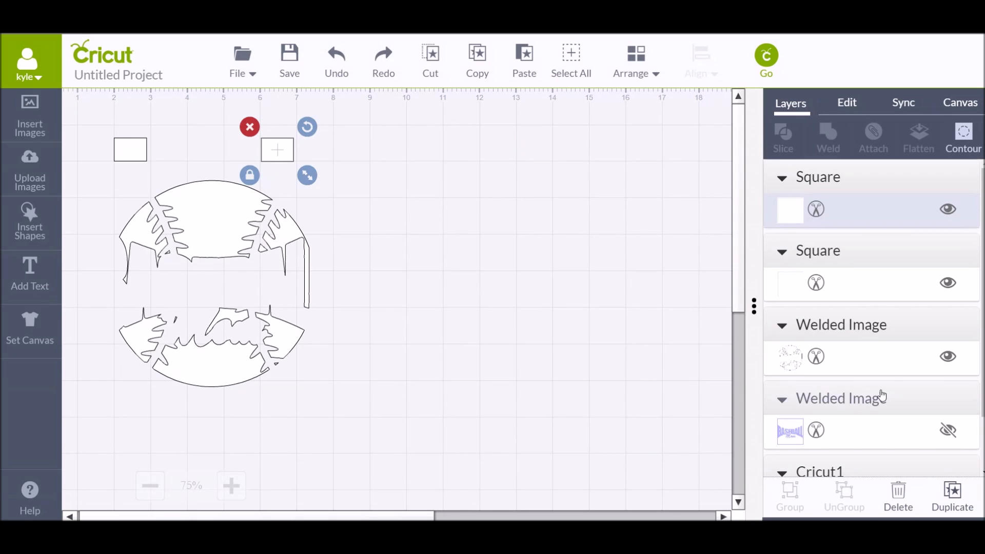
pyautogui.moveTo(888, 287)
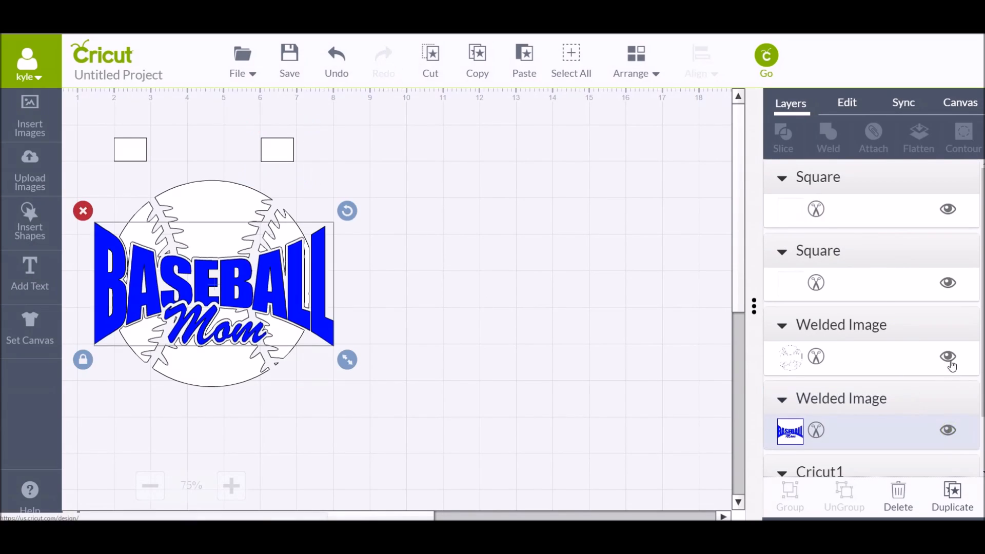
# Hide the white baseball layer and attach both squares to the blue BASEBALL Mom lettering
pyautogui.click(947, 356)
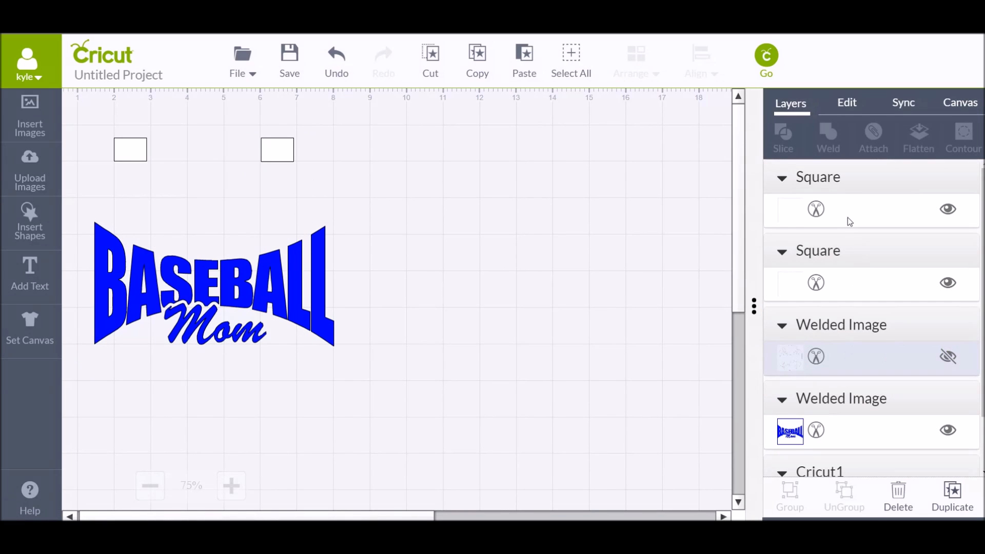
pyautogui.click(276, 150)
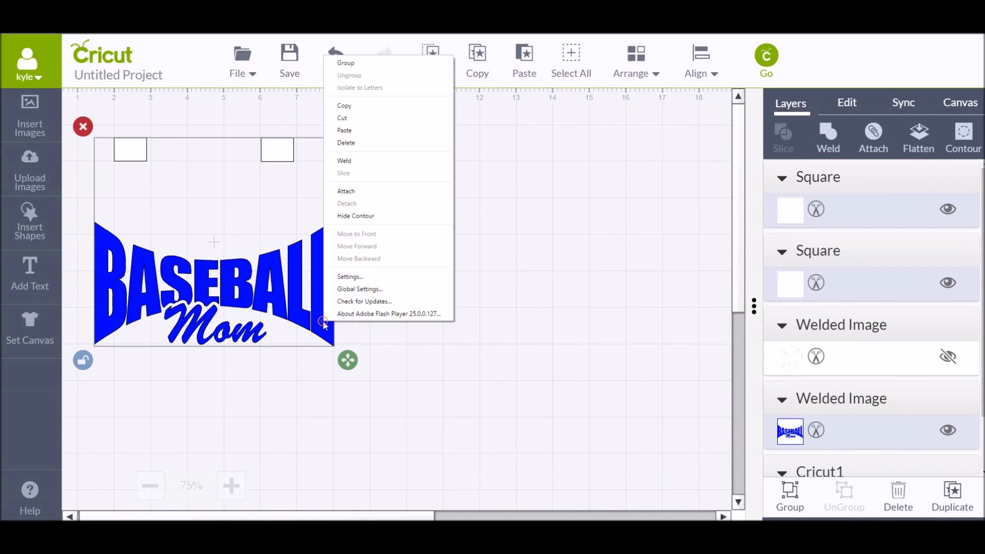
pyautogui.click(346, 191)
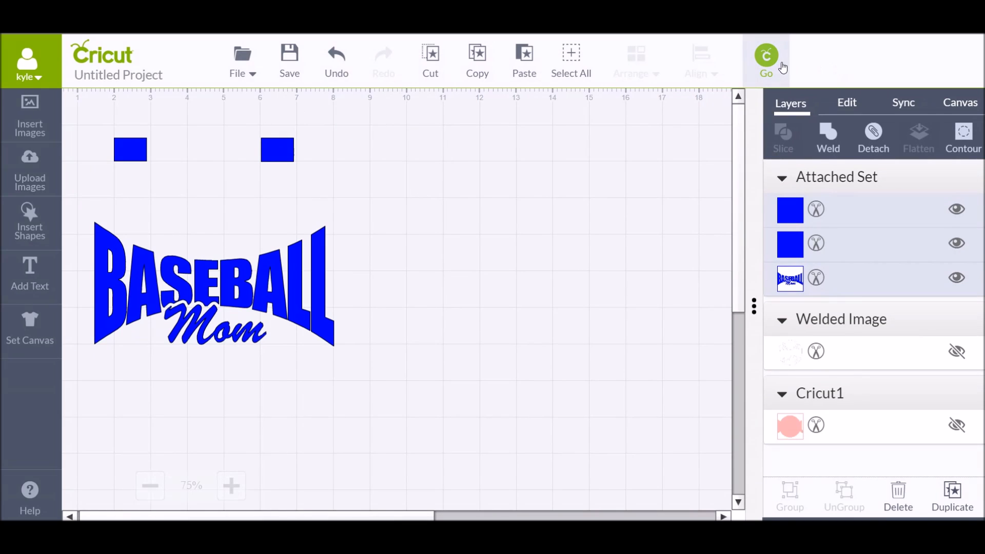
# Send the blue set to Go, return, and detach the squares from the blue lettering
pyautogui.click(765, 56)
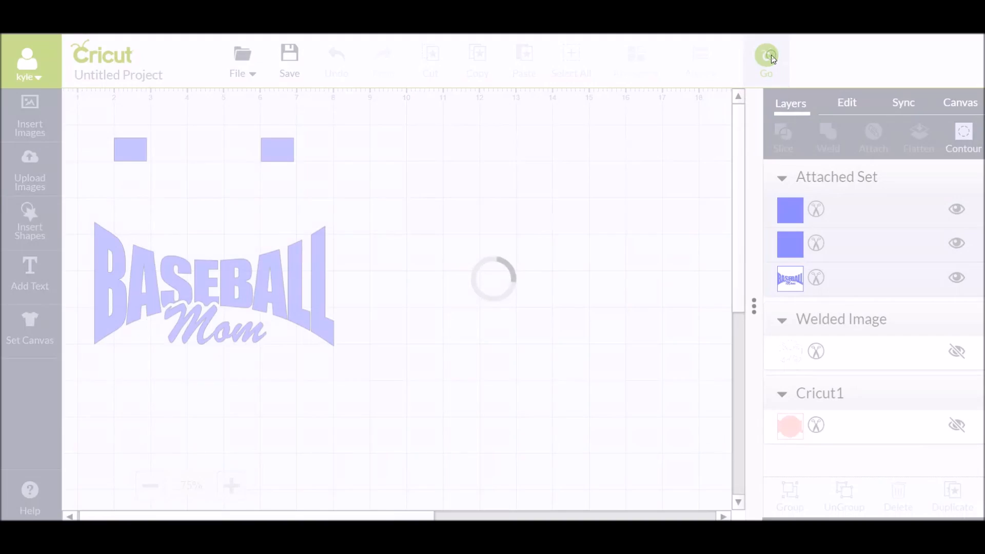
pyautogui.click(765, 56)
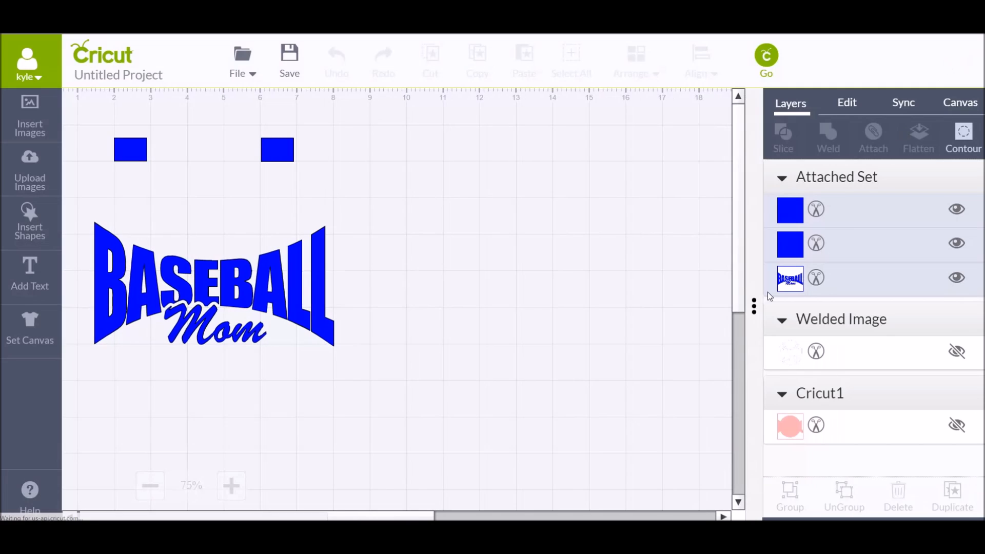
pyautogui.rightClick(276, 150)
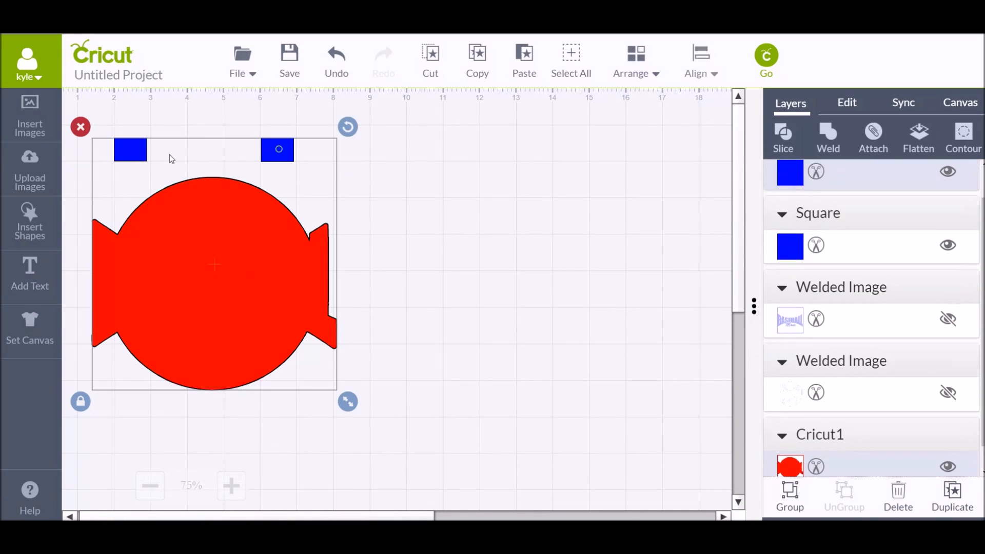
# Attach both squares to the red baseball shape and open its cut mat preview
pyautogui.rightClick(215, 220)
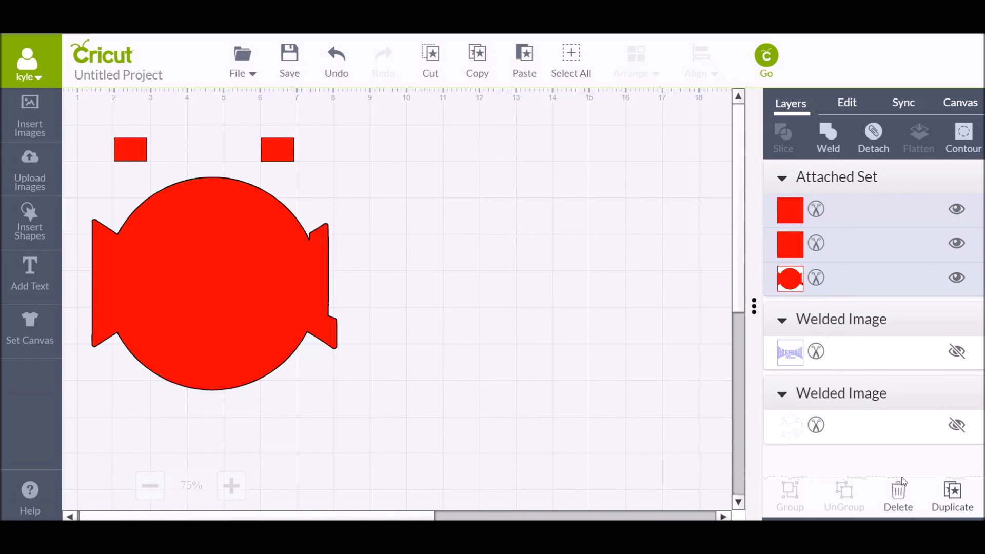
pyautogui.click(765, 55)
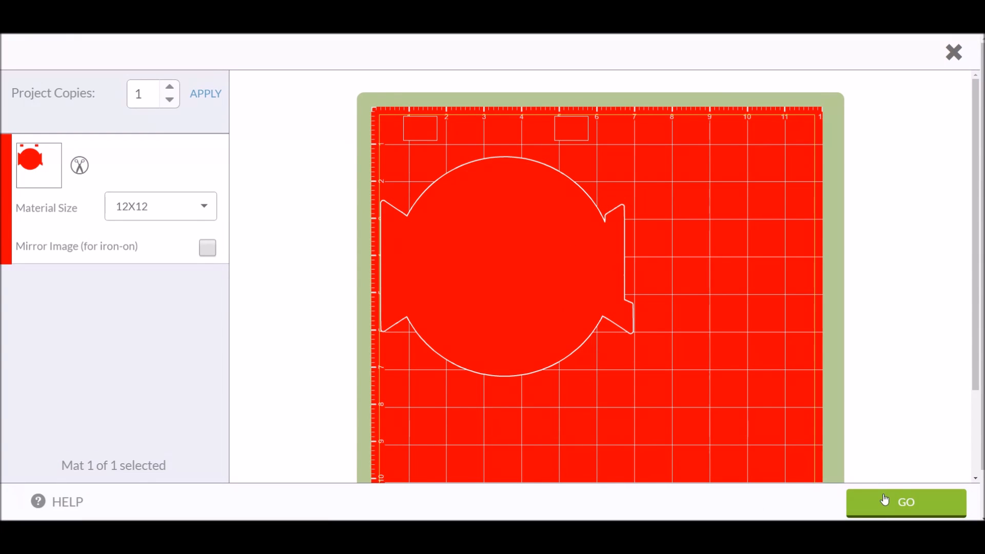
# Proceed with GO on the red mat preview to send it to cut
pyautogui.click(953, 52)
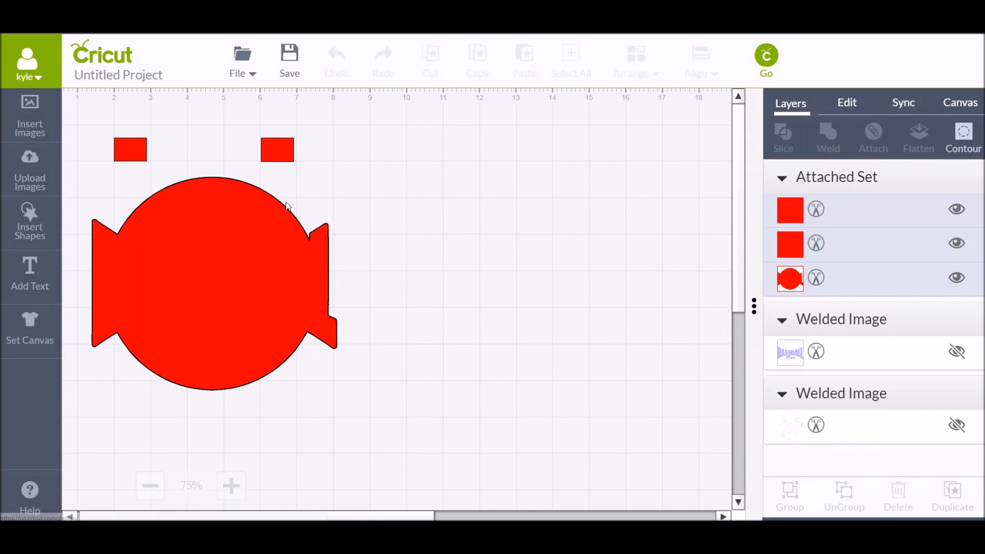
pyautogui.moveTo(344, 191)
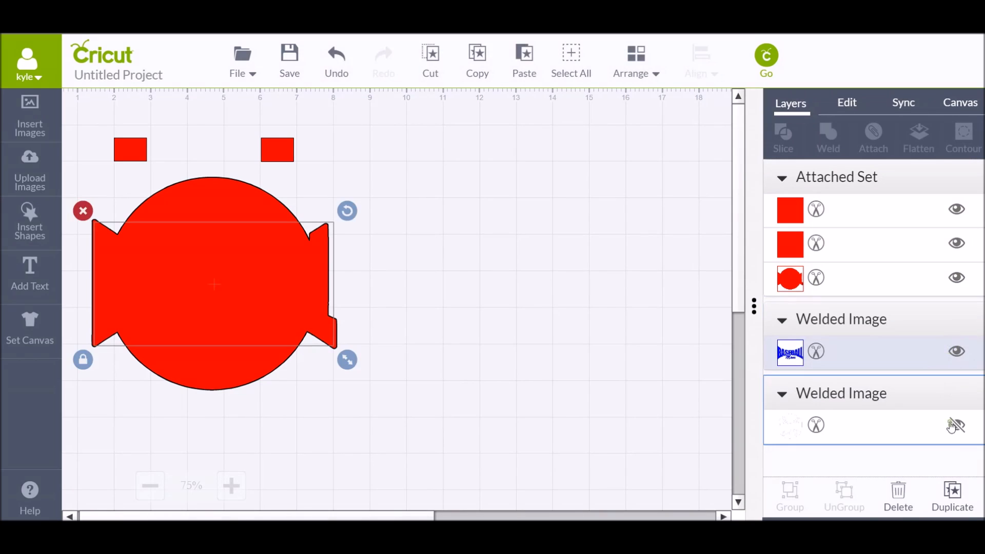
# Show the white baseball layer again via the Layers panel so all three colours appear
pyautogui.rightClick(213, 296)
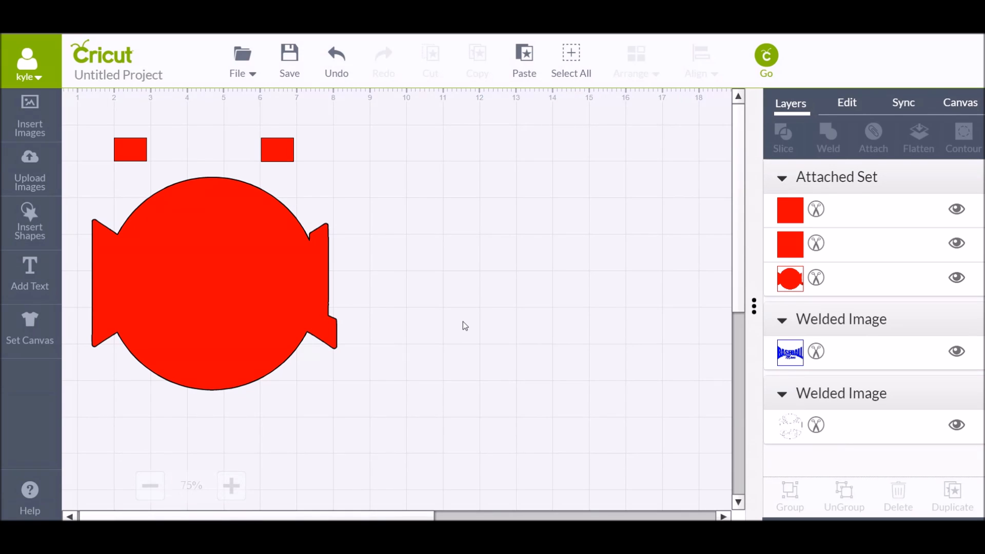
pyautogui.moveTo(440, 317)
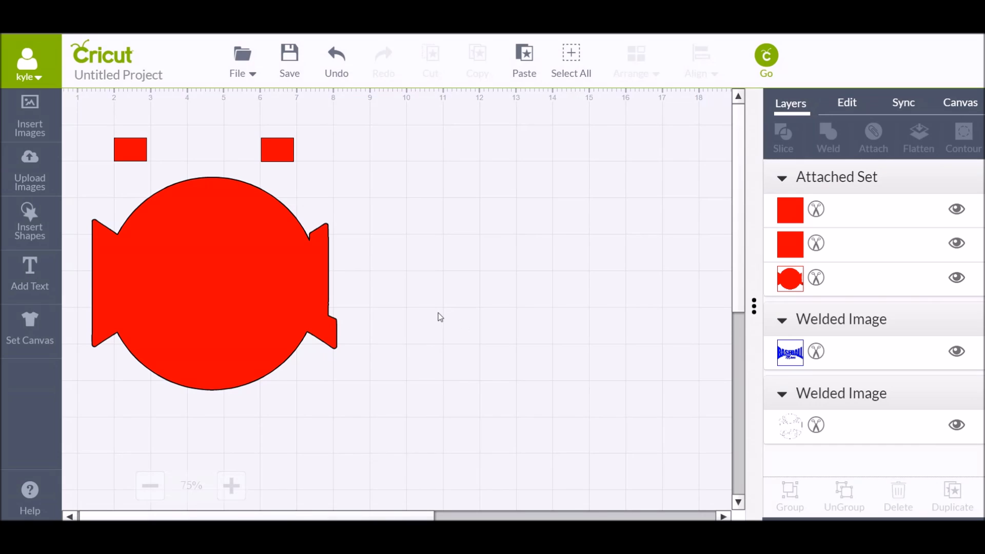